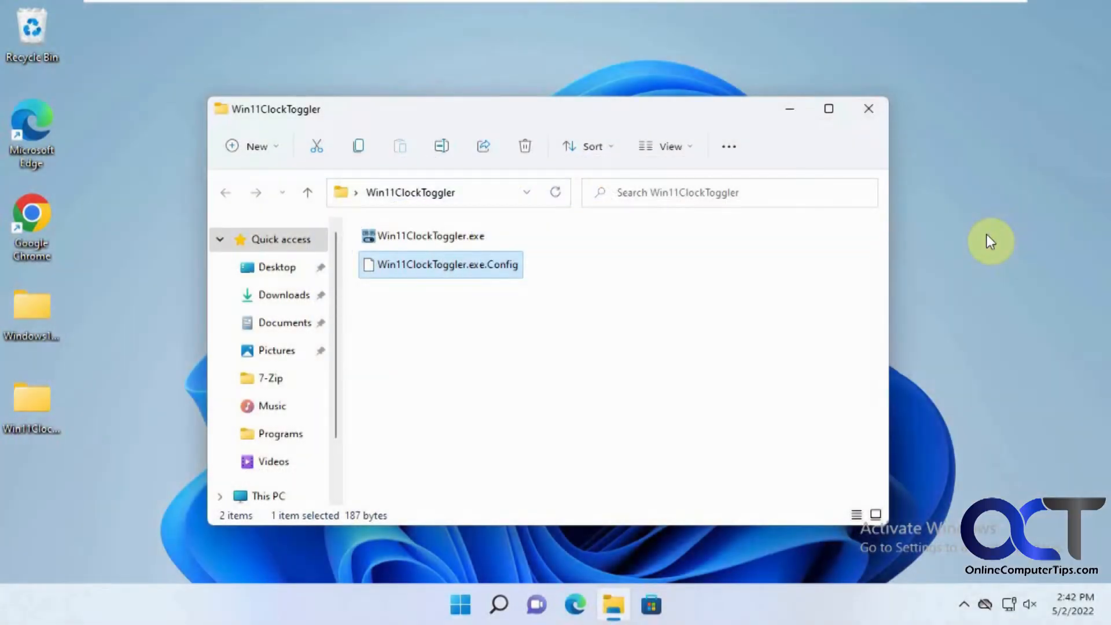
{"action": "mouse_move", "coordinate": [688, 323]}
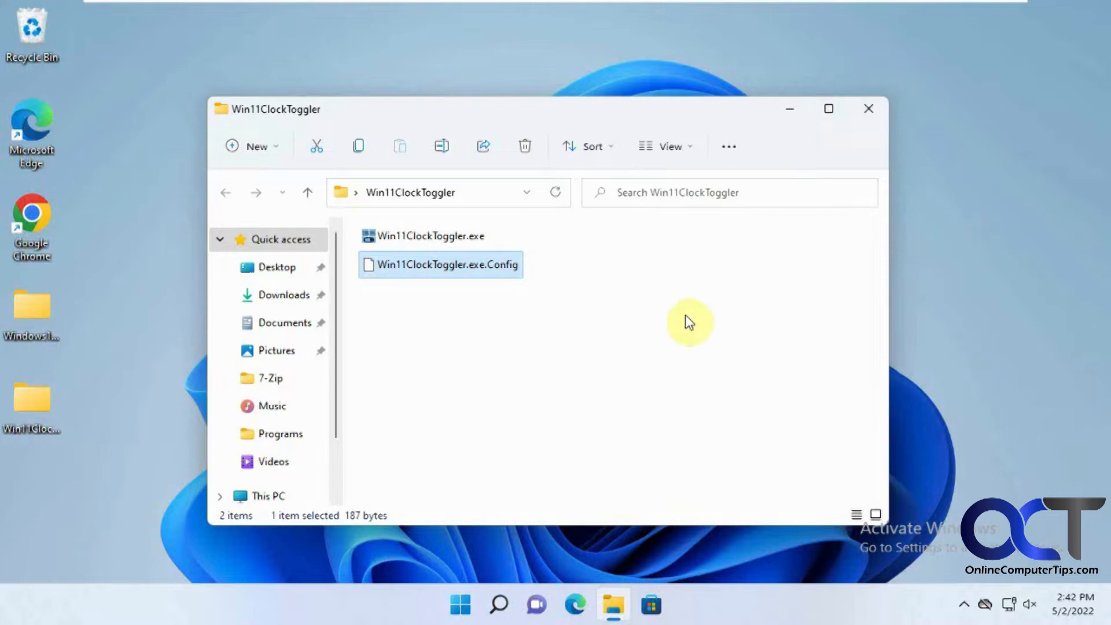
{"action": "mouse_move", "coordinate": [676, 324]}
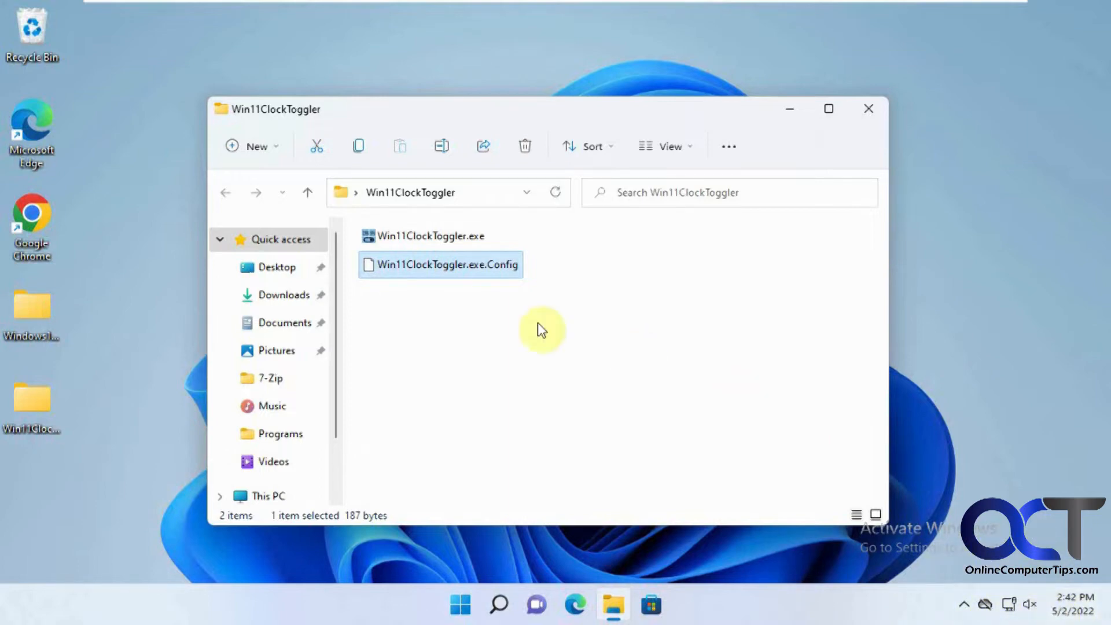
{"action": "mouse_move", "coordinate": [555, 297]}
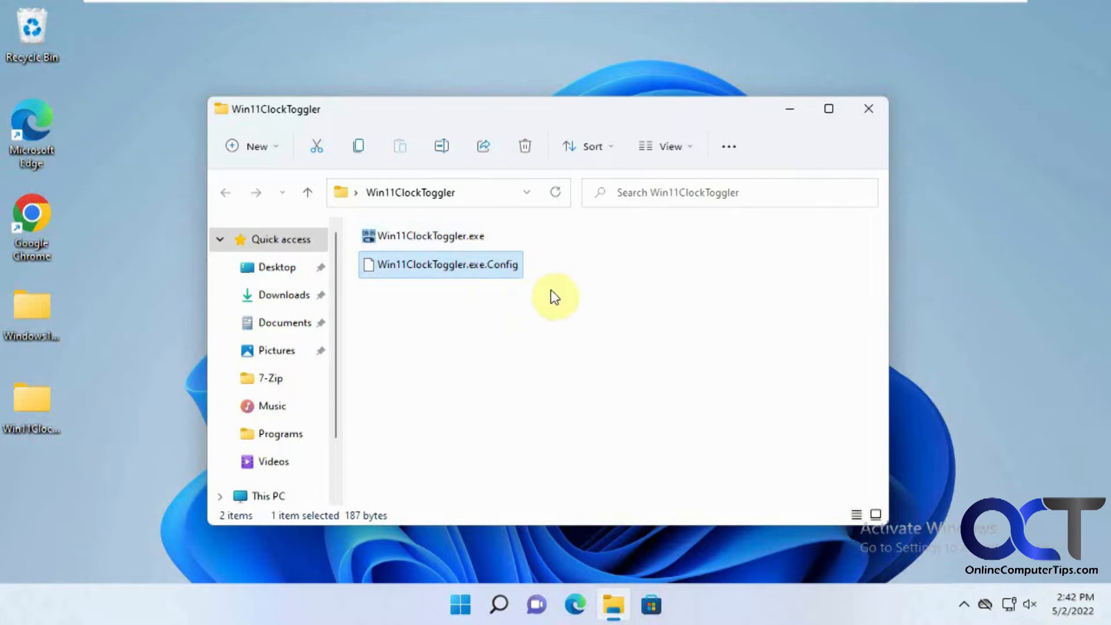
{"action": "mouse_move", "coordinate": [617, 284]}
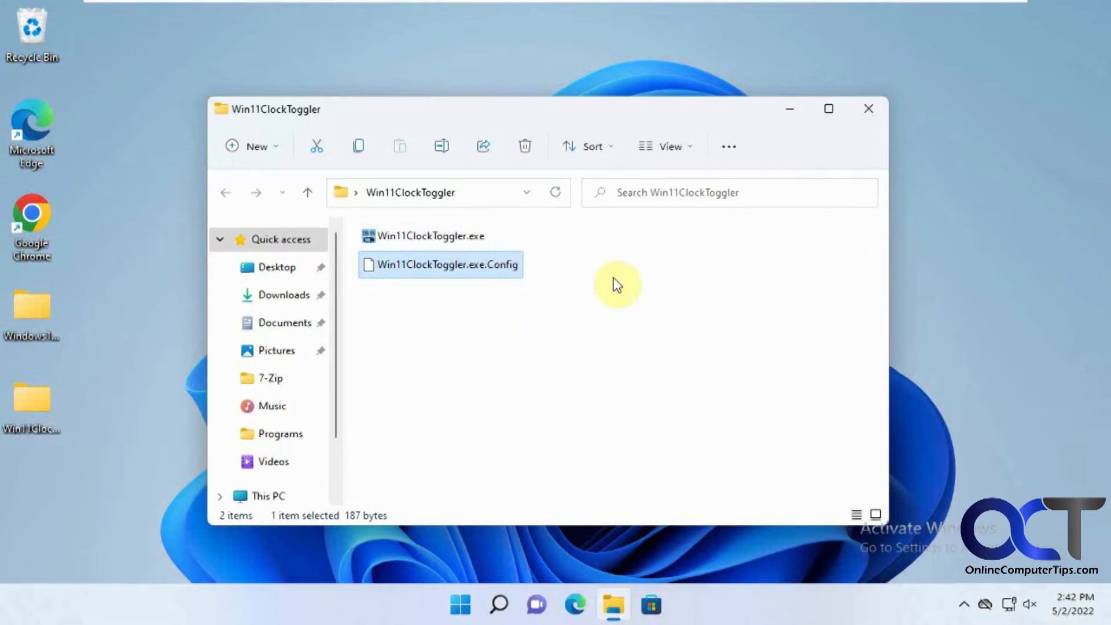
{"action": "mouse_move", "coordinate": [1012, 604]}
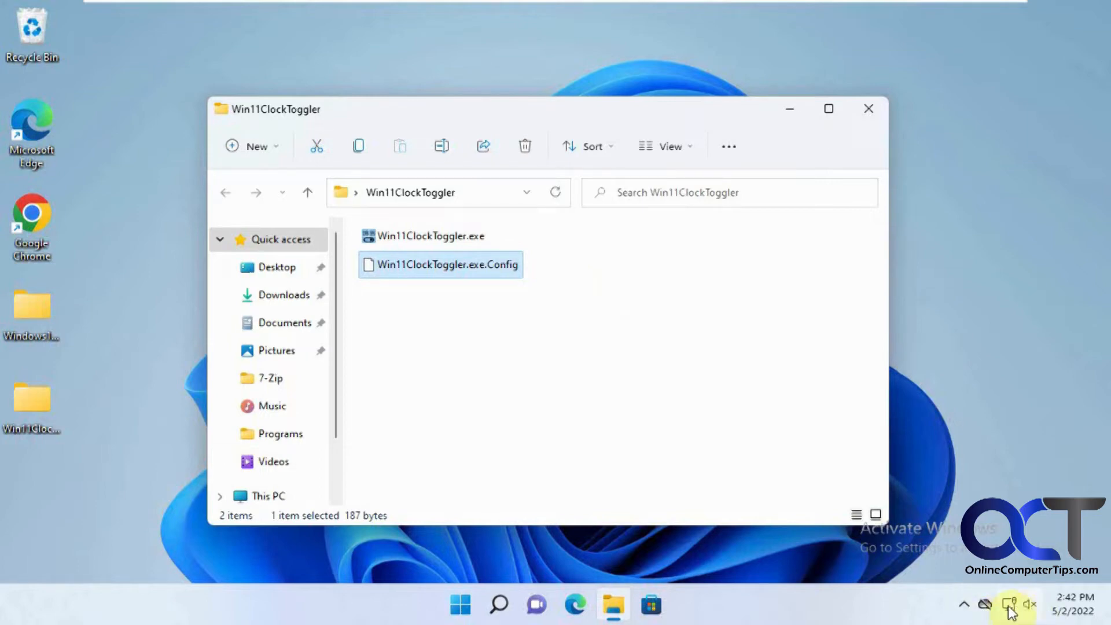
{"action": "mouse_move", "coordinate": [770, 423]}
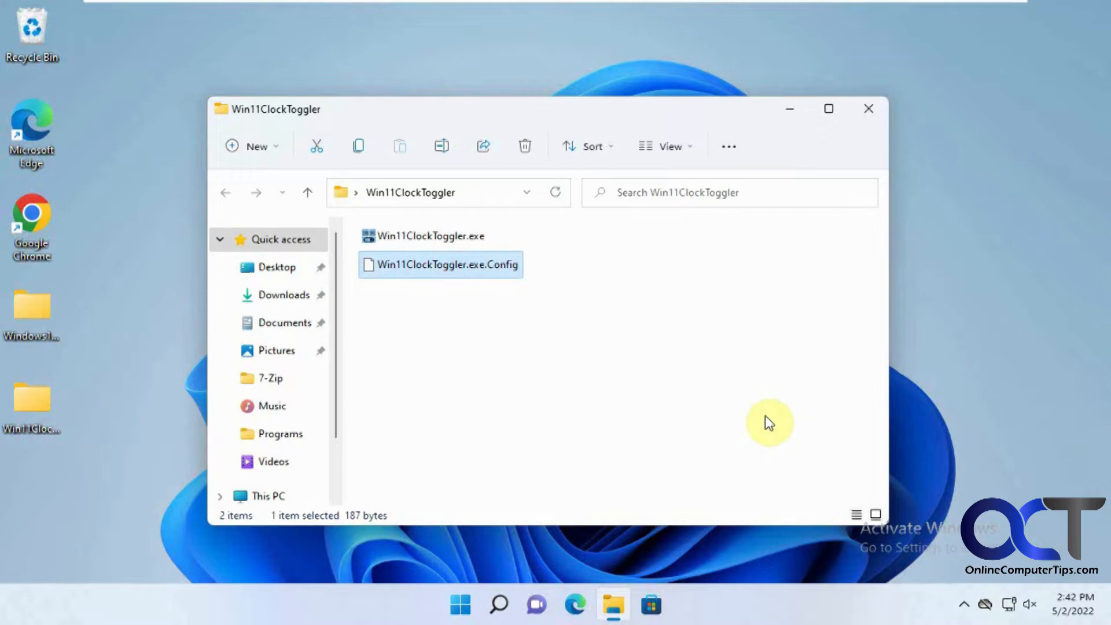
{"action": "mouse_move", "coordinate": [624, 324]}
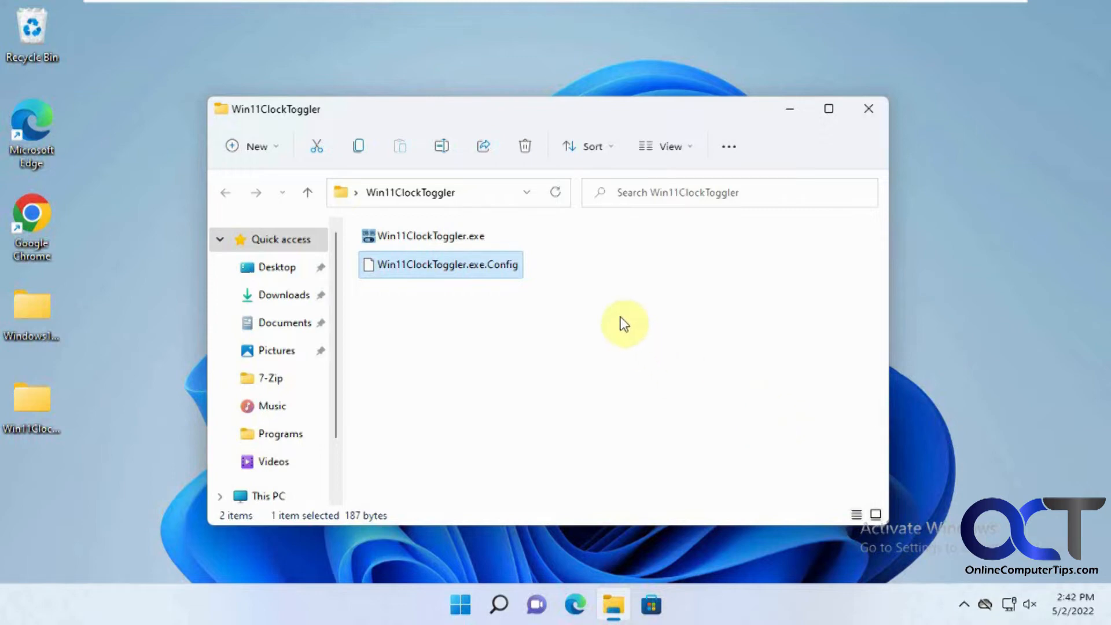
{"action": "mouse_move", "coordinate": [482, 277]}
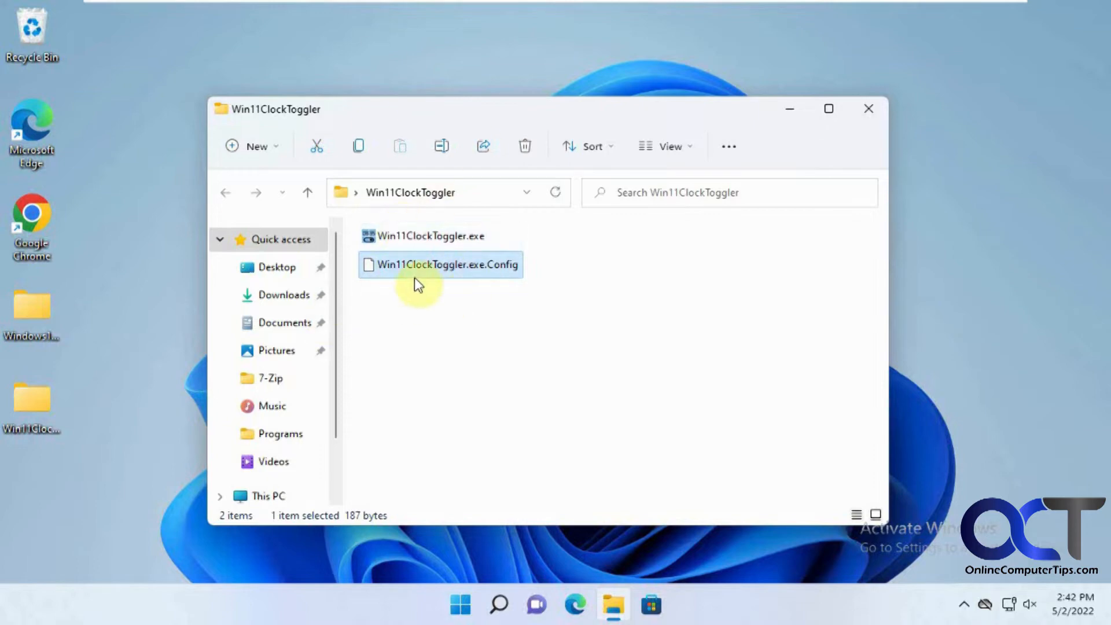
{"action": "mouse_move", "coordinate": [502, 283]}
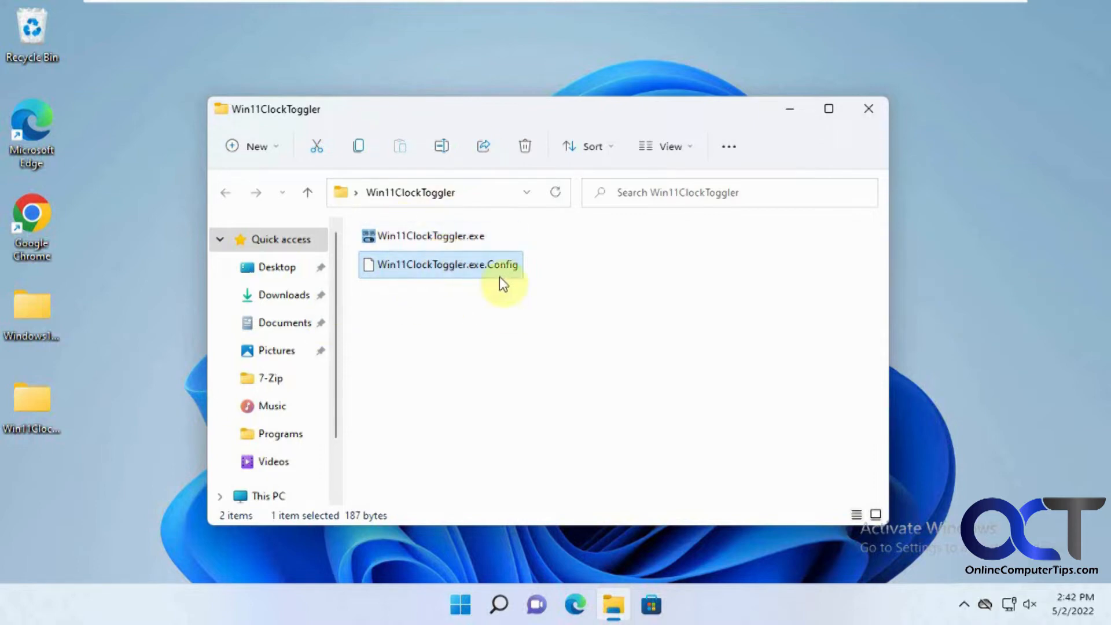
After trying to launch Win11ClockToggler.exe, copy the folder's full path from the address bar.
{"action": "double_click", "coordinate": [421, 235]}
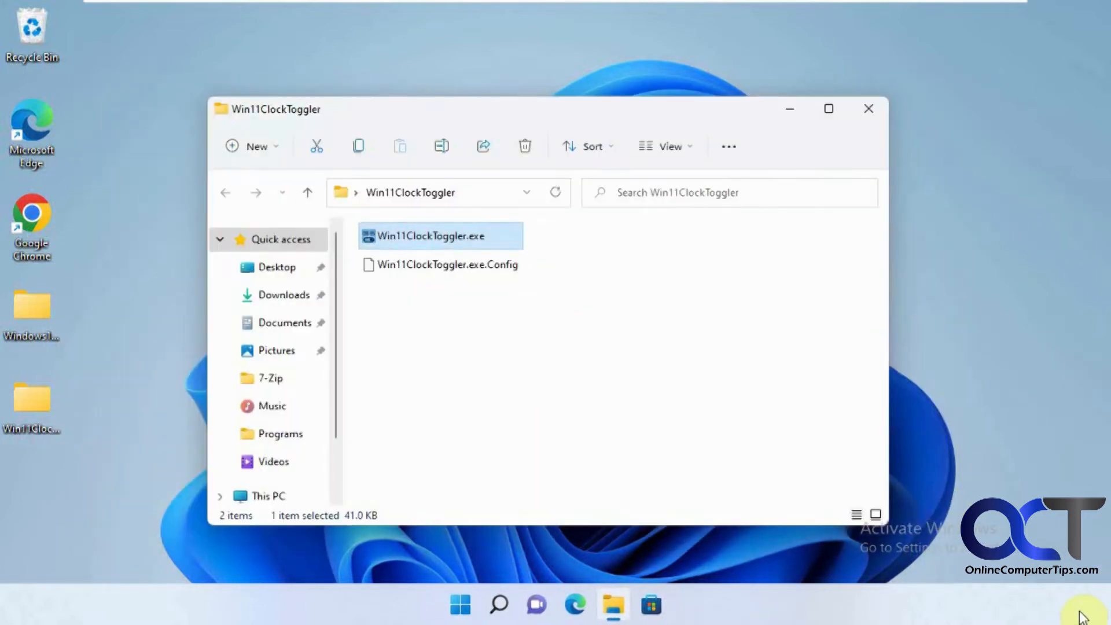
{"action": "double_click", "coordinate": [432, 235]}
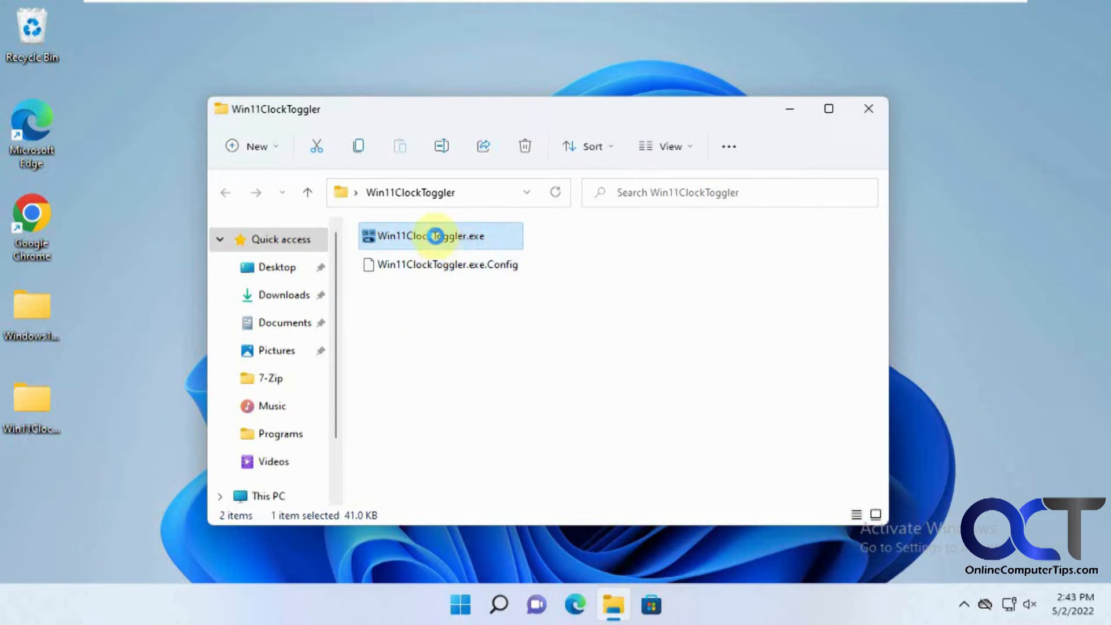
{"action": "right_click", "coordinate": [423, 236]}
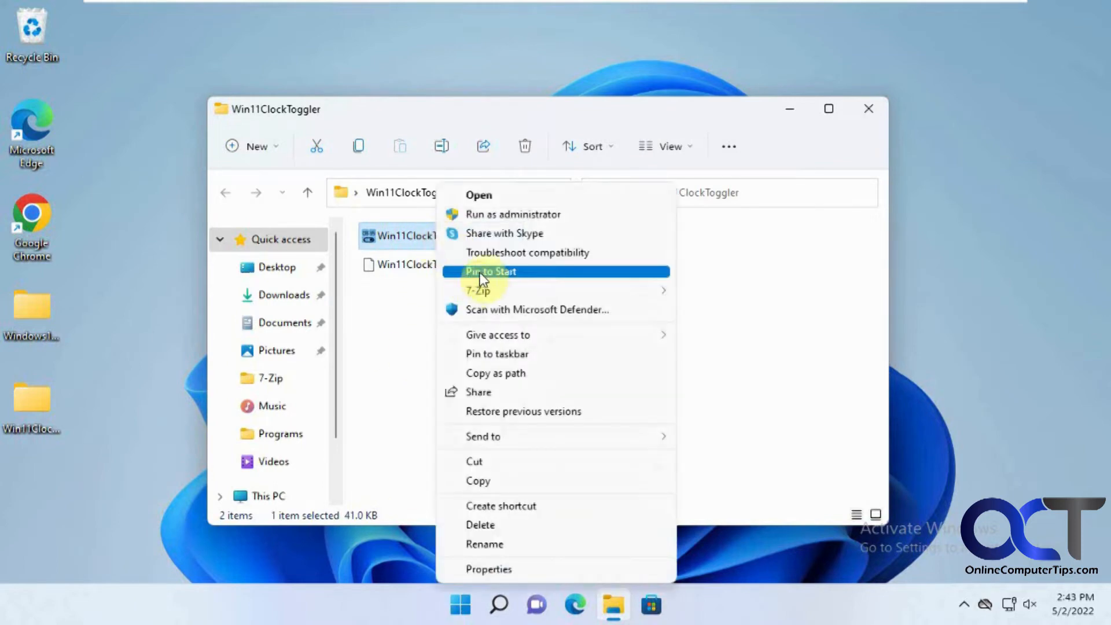
{"action": "mouse_move", "coordinate": [503, 291]}
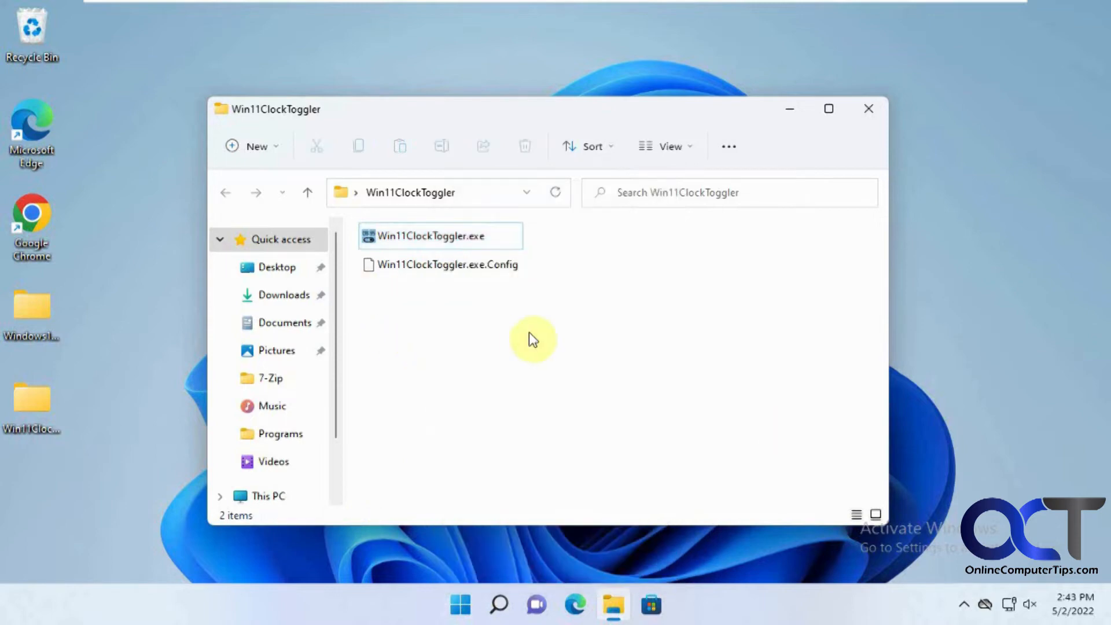
{"action": "mouse_move", "coordinate": [464, 245]}
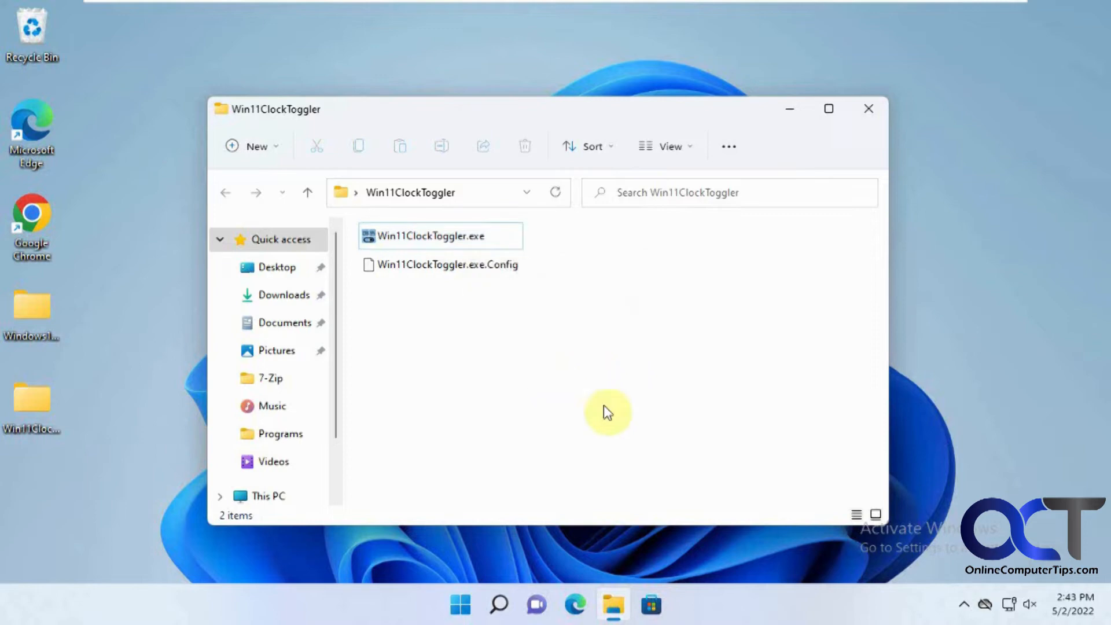
{"action": "mouse_move", "coordinate": [591, 361]}
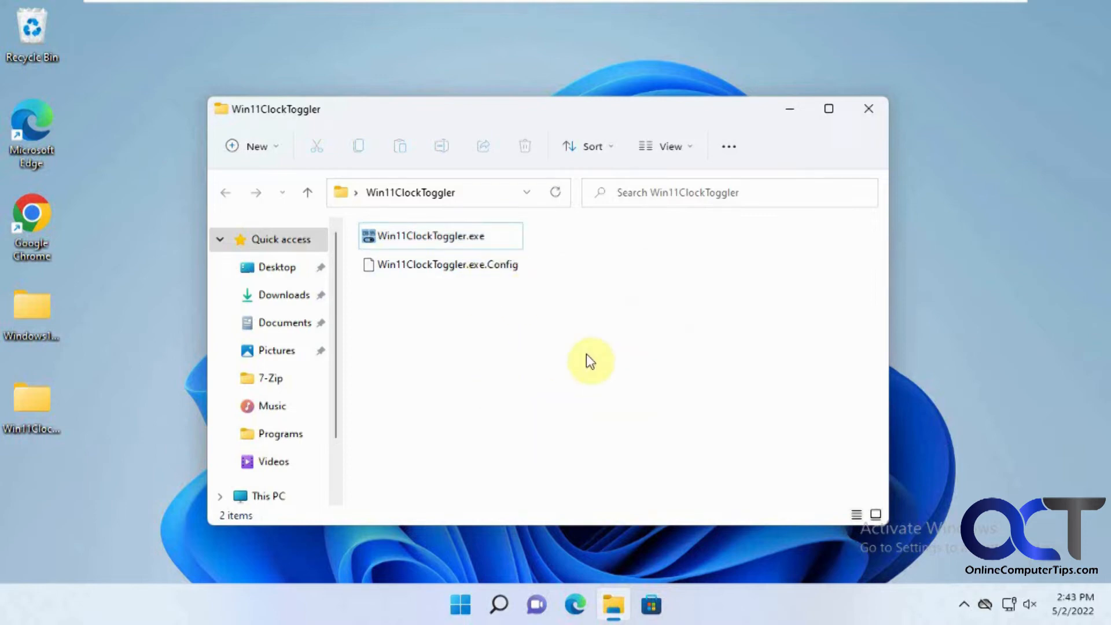
{"action": "mouse_move", "coordinate": [477, 385]}
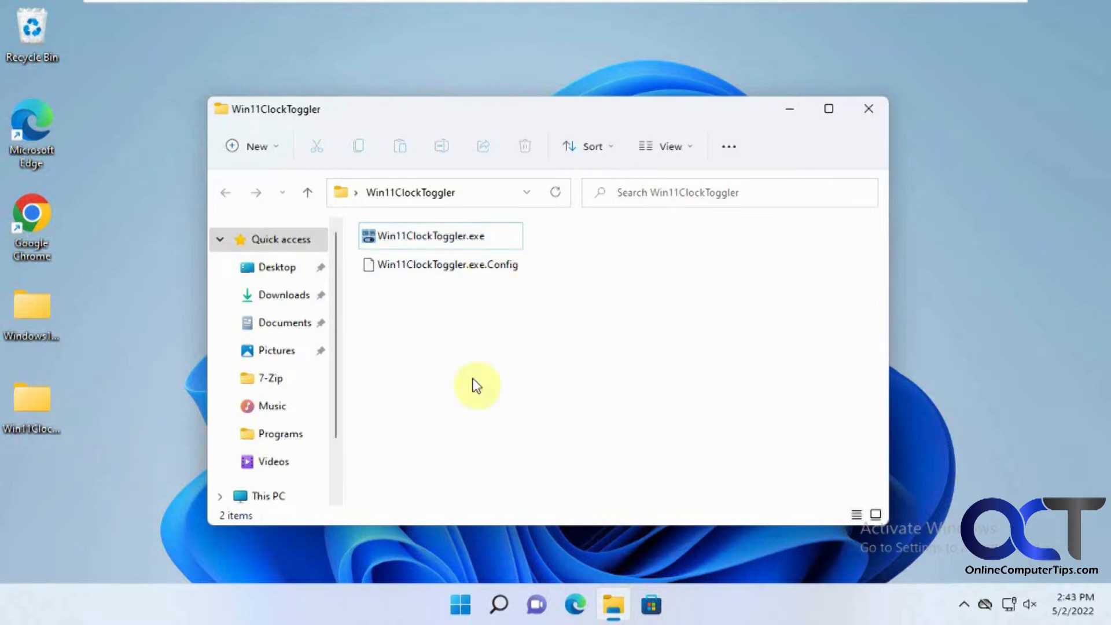
{"action": "mouse_move", "coordinate": [496, 383]}
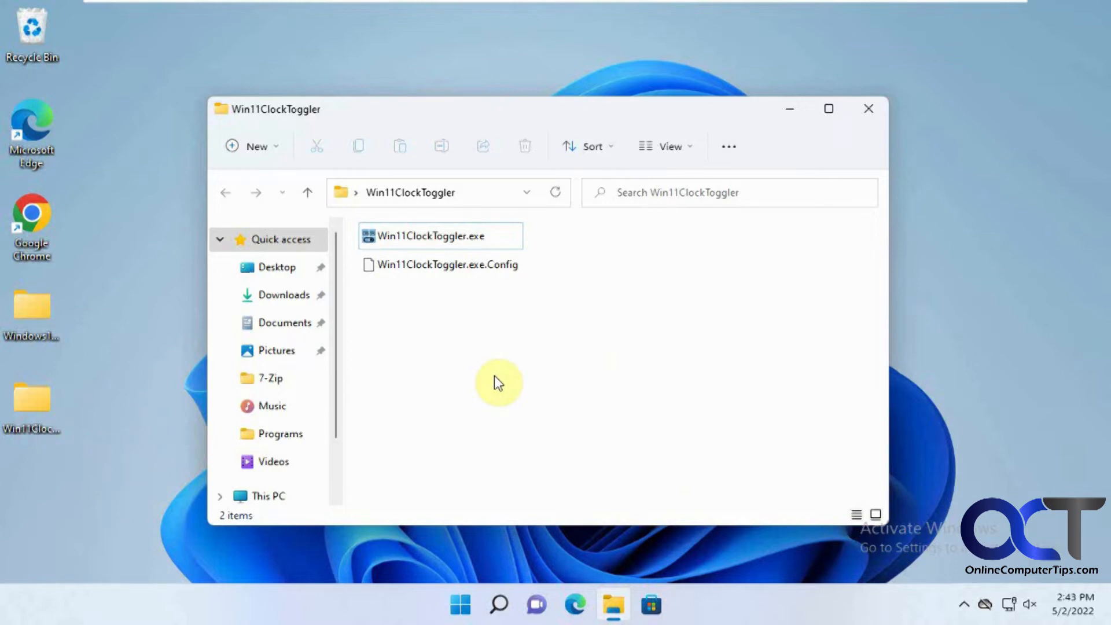
{"action": "mouse_move", "coordinate": [499, 392]}
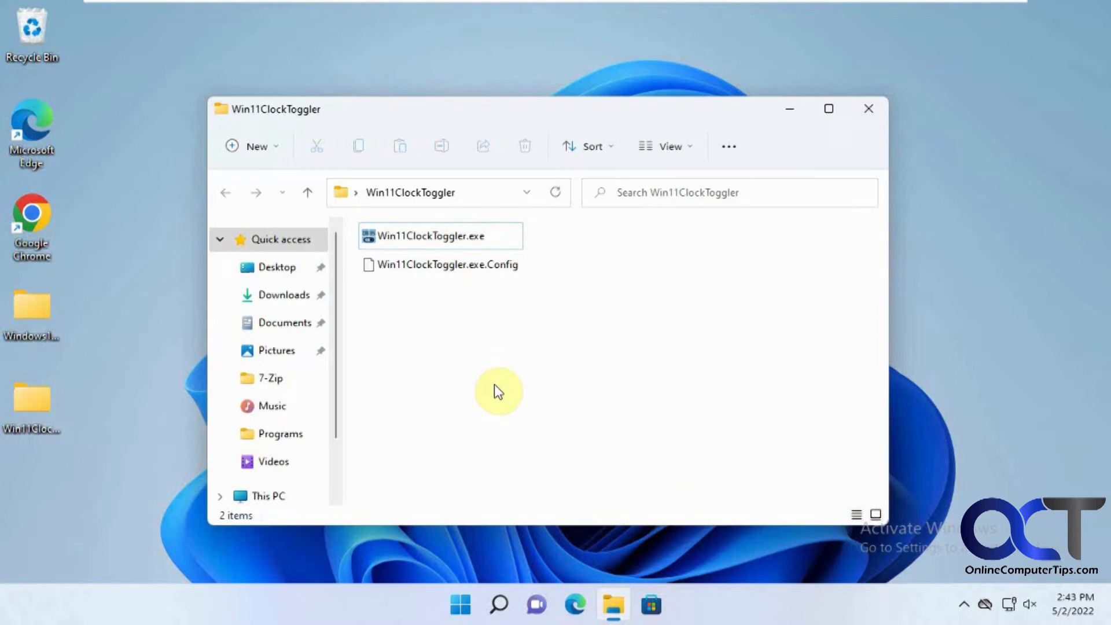
{"action": "left_click", "coordinate": [439, 192]}
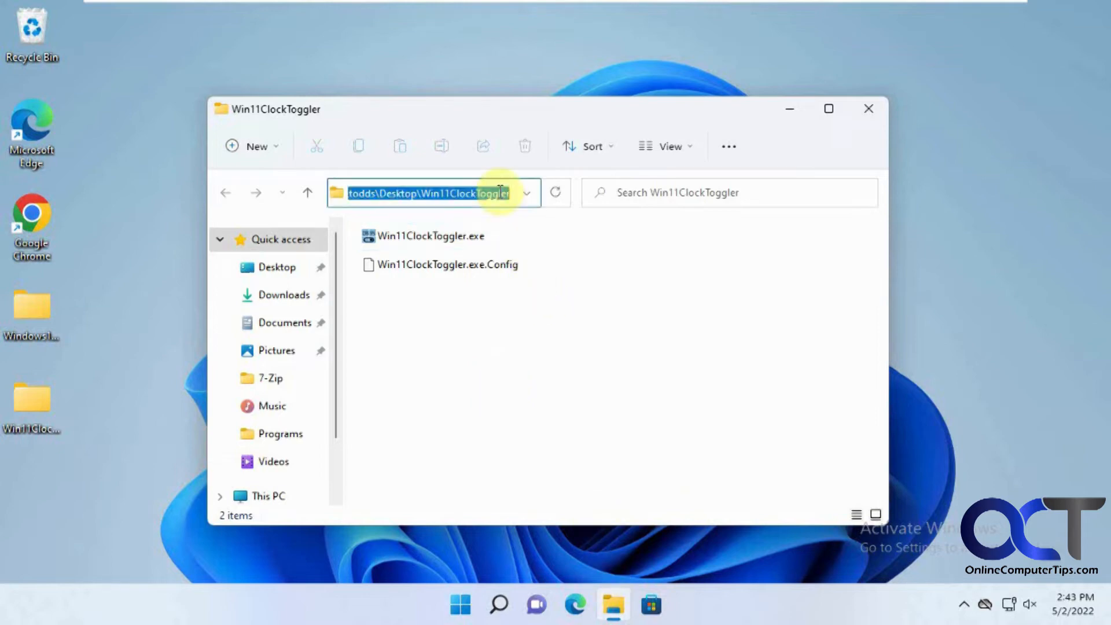
{"action": "right_click", "coordinate": [451, 193]}
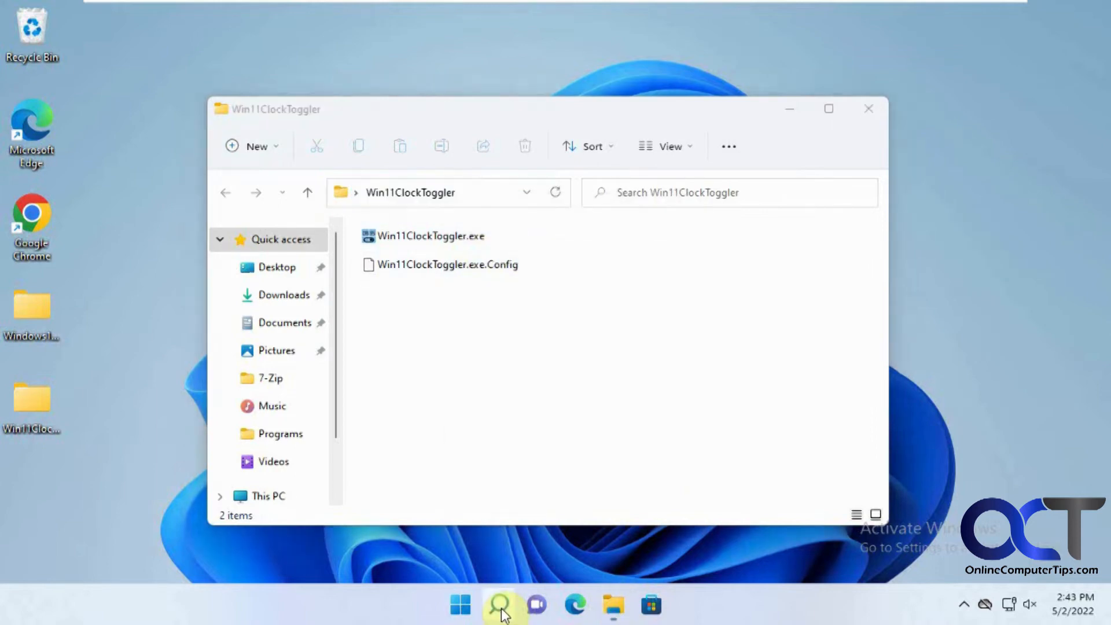
In Command Prompt, cd to C:\Users\todds\Desktop\Win11ClockToggler and run Win11ClockToggler.exe /h.
{"action": "left_click", "coordinate": [498, 604]}
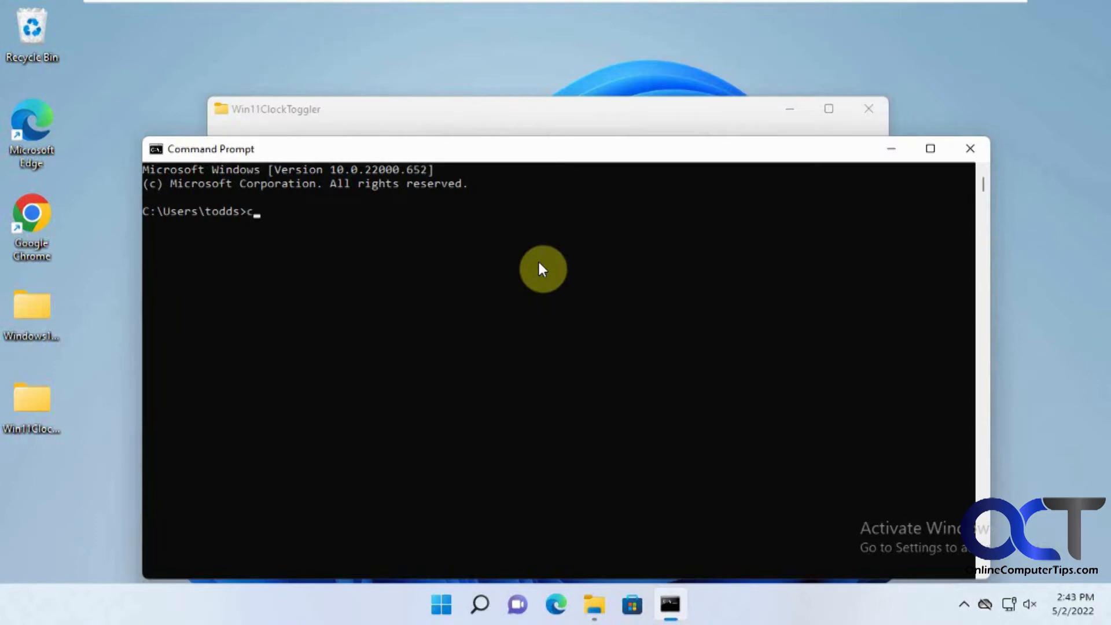
{"action": "type", "text": "d C:\\Users\\todds\\Desktop\\Win11ClockToggler"}
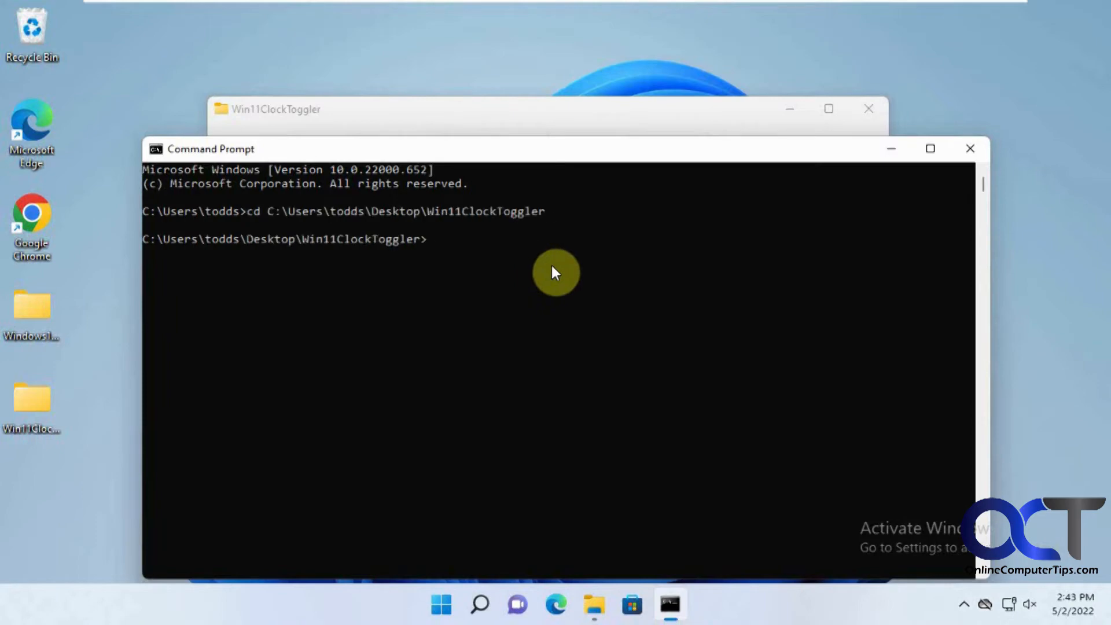
{"action": "type", "text": "Win11ClockToggler.exe"}
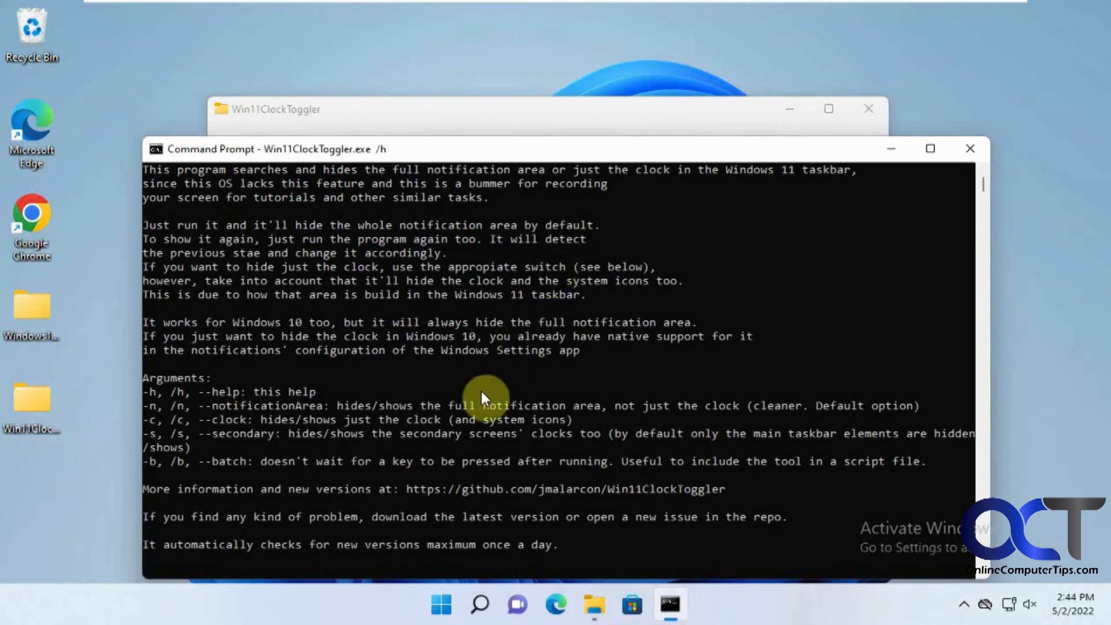
{"action": "mouse_move", "coordinate": [255, 422]}
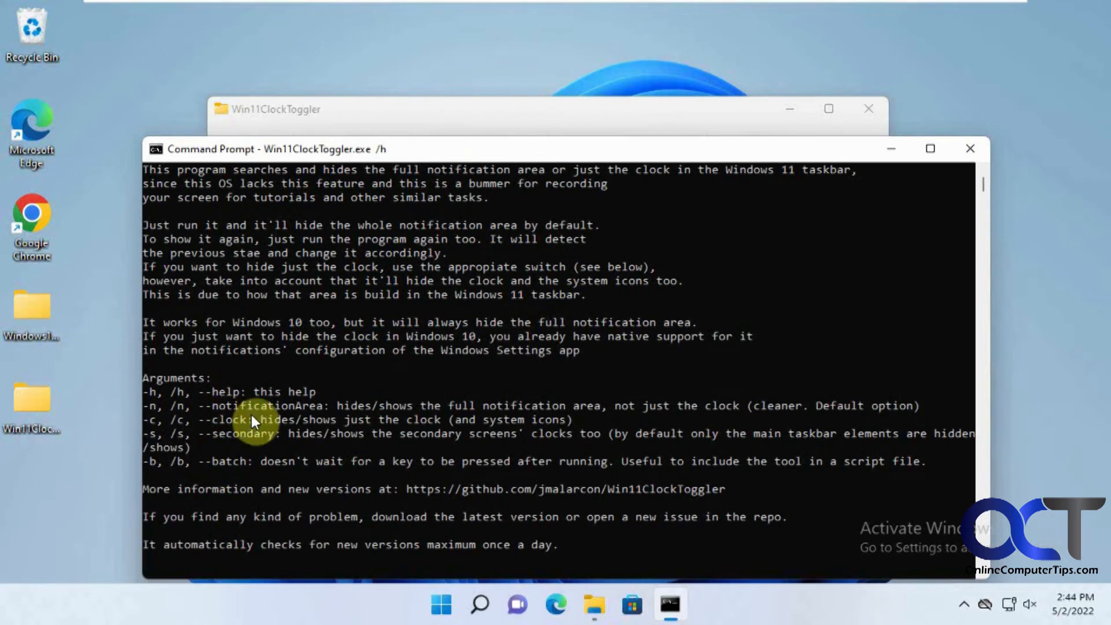
{"action": "mouse_move", "coordinate": [315, 432]}
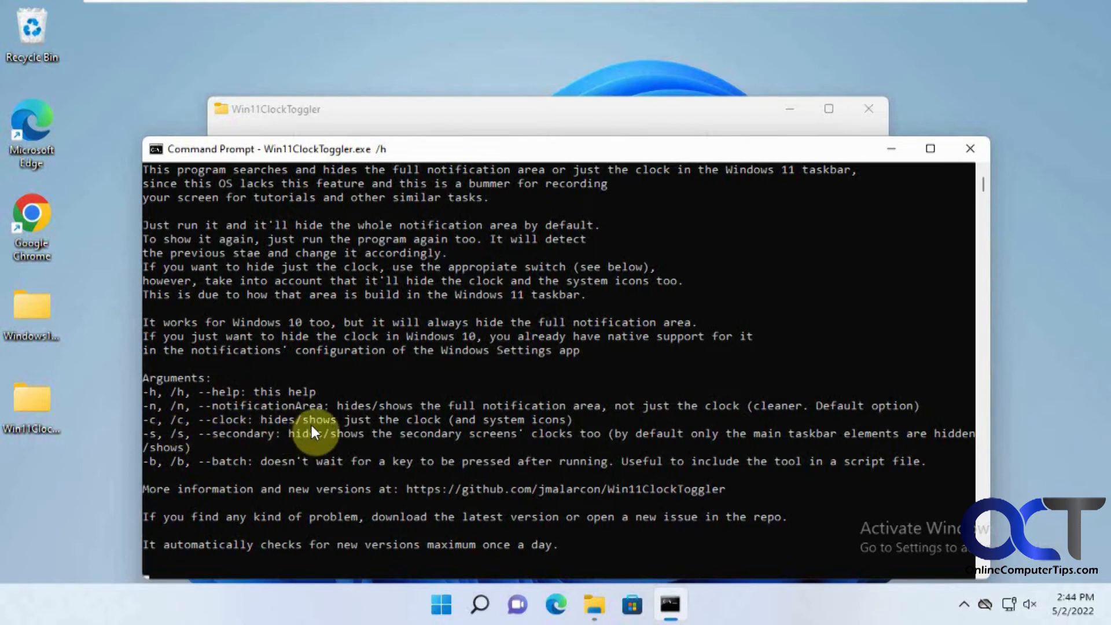
{"action": "mouse_move", "coordinate": [461, 426]}
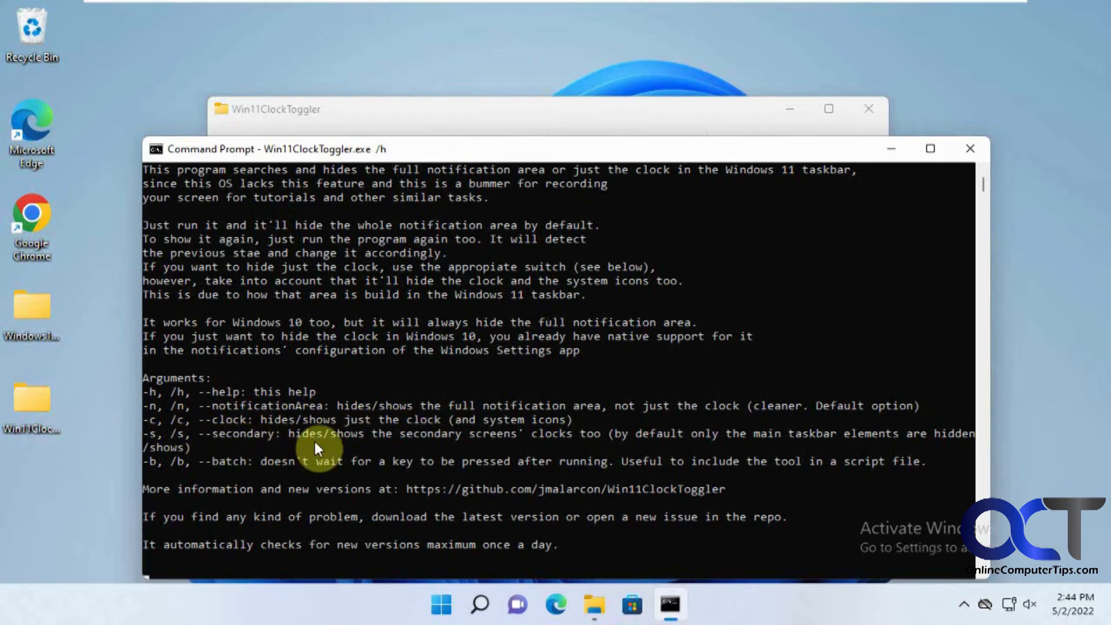
{"action": "mouse_move", "coordinate": [256, 471]}
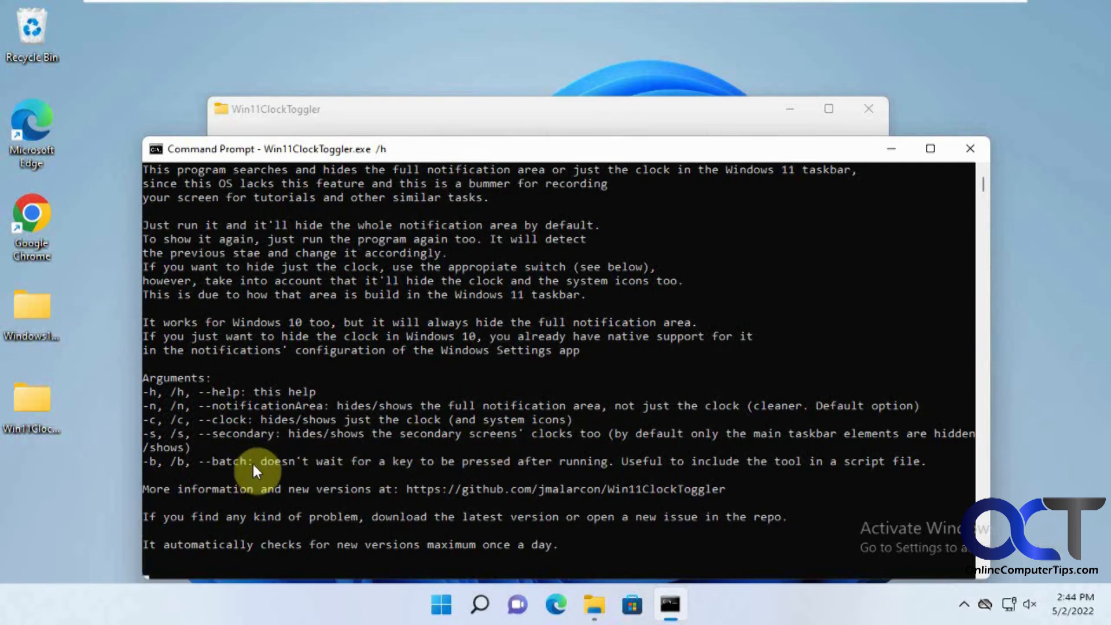
{"action": "mouse_move", "coordinate": [413, 471]}
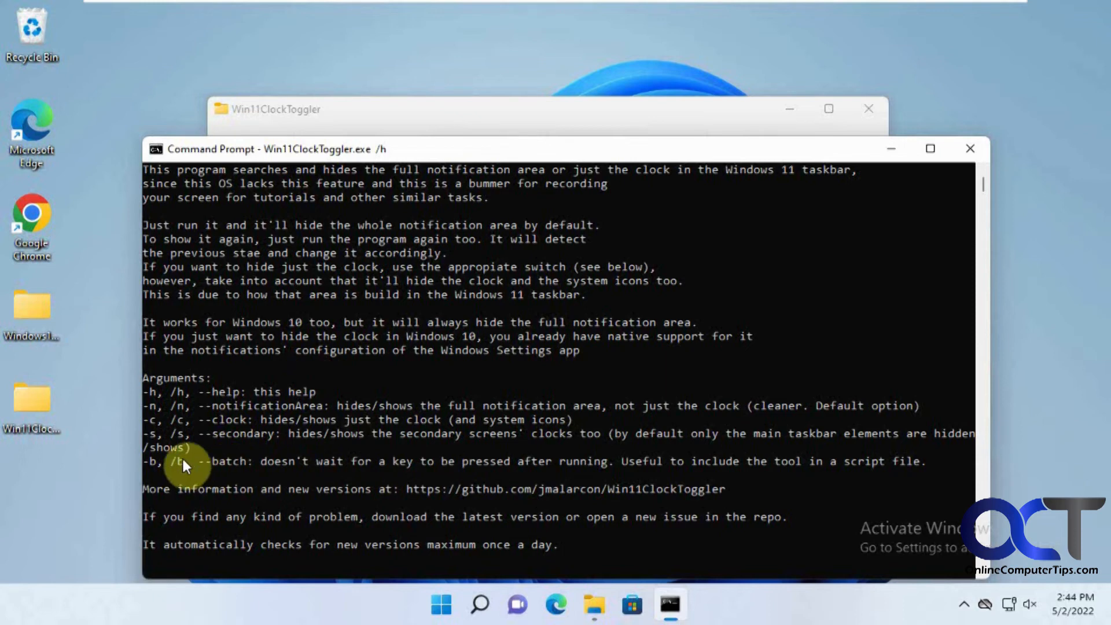
{"action": "mouse_move", "coordinate": [289, 489]}
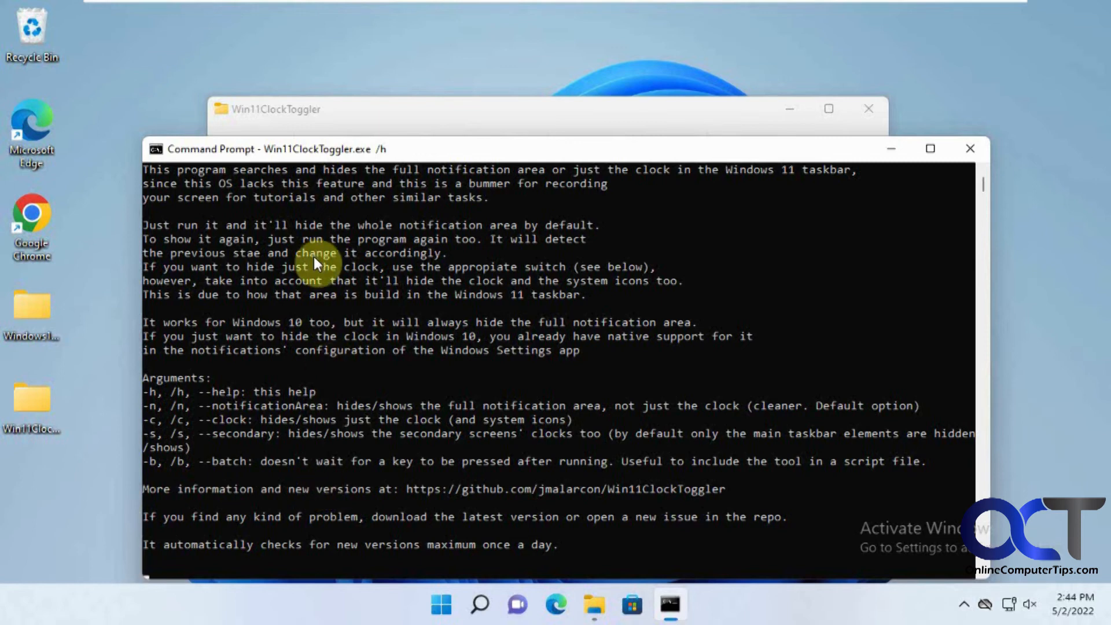
{"action": "mouse_move", "coordinate": [895, 222]}
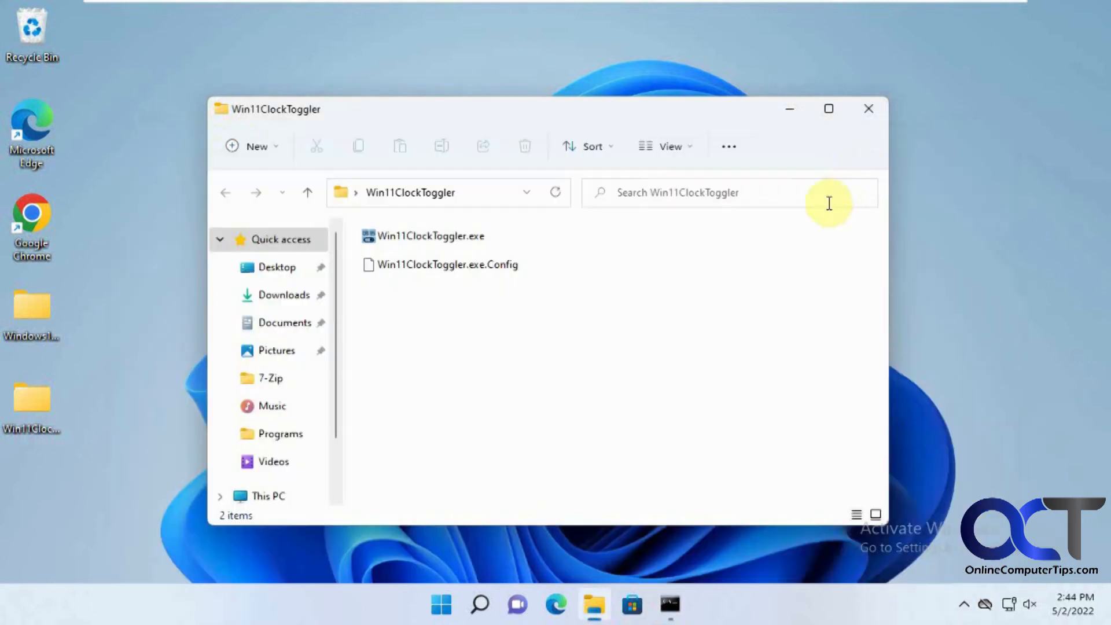
Run Win11ClockToggler.exe to hide the notification area, close its console, then rerun it to restore.
{"action": "left_click", "coordinate": [430, 236]}
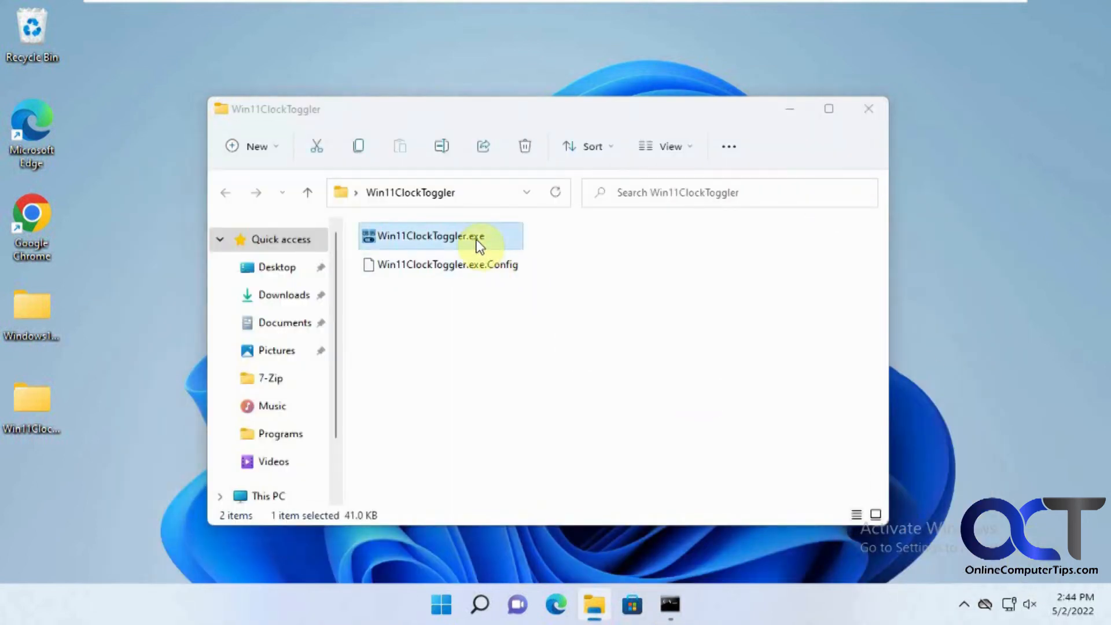
{"action": "double_click", "coordinate": [431, 235]}
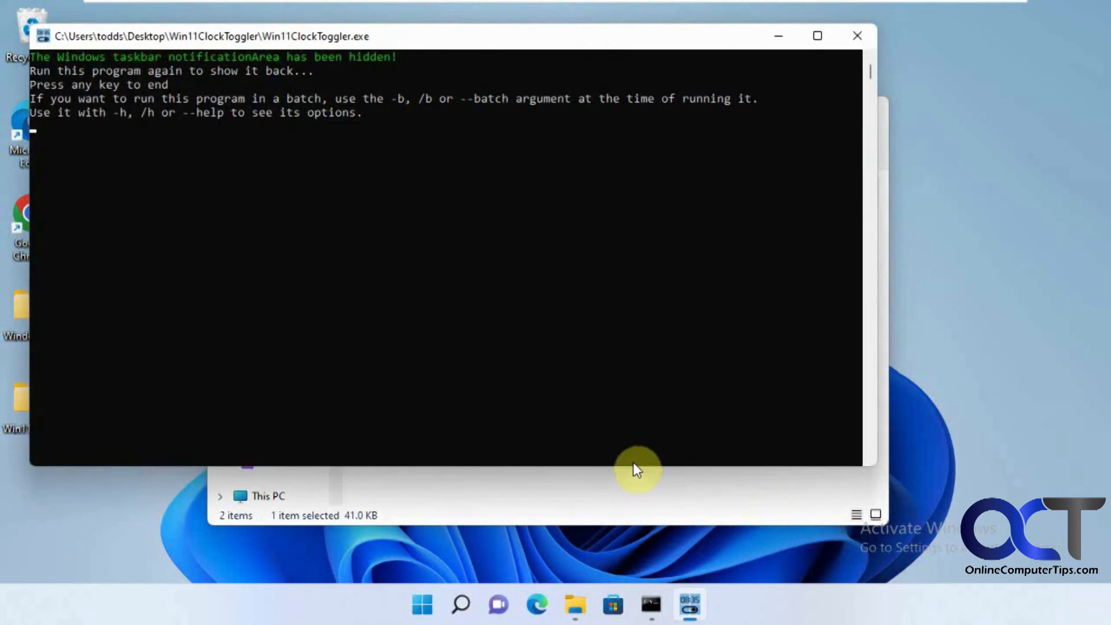
{"action": "key", "text": "enter"}
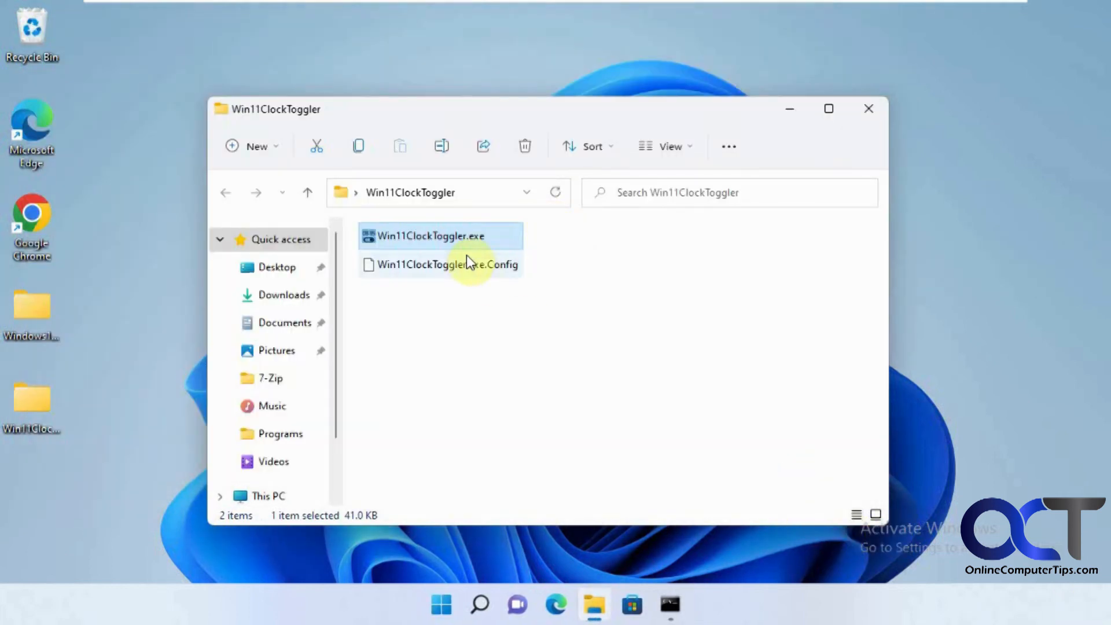
{"action": "double_click", "coordinate": [430, 236]}
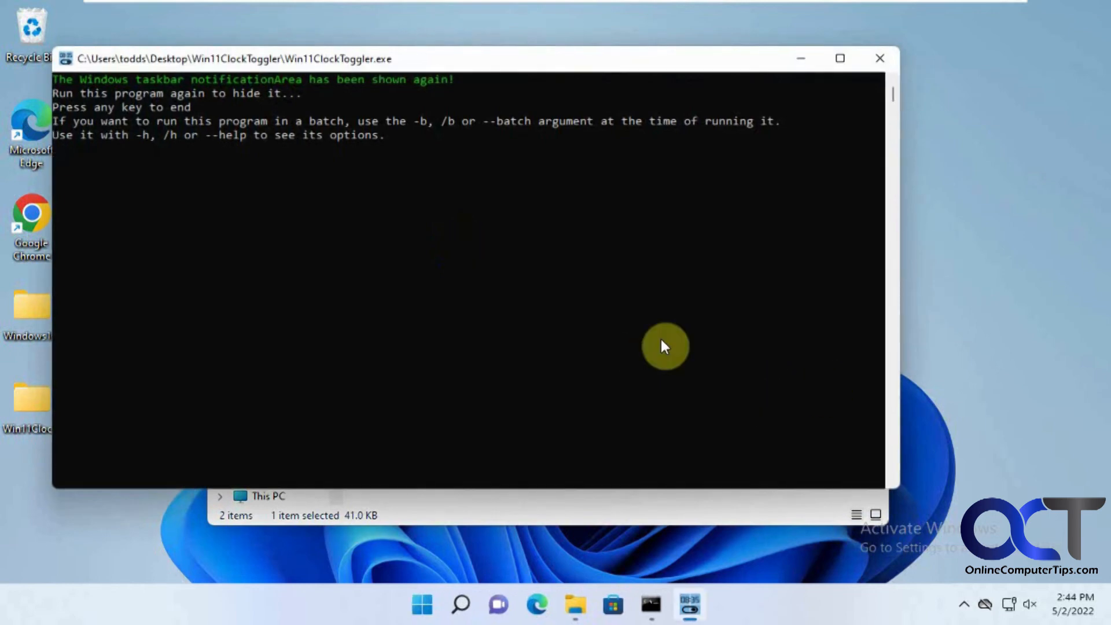
{"action": "mouse_move", "coordinate": [668, 420]}
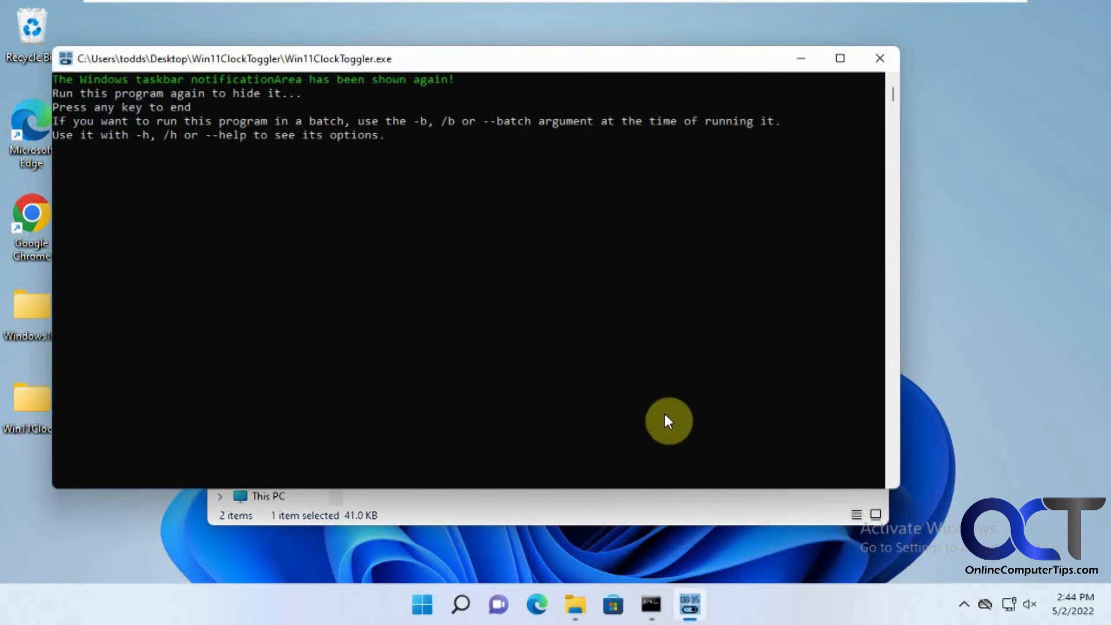
{"action": "mouse_move", "coordinate": [437, 259]}
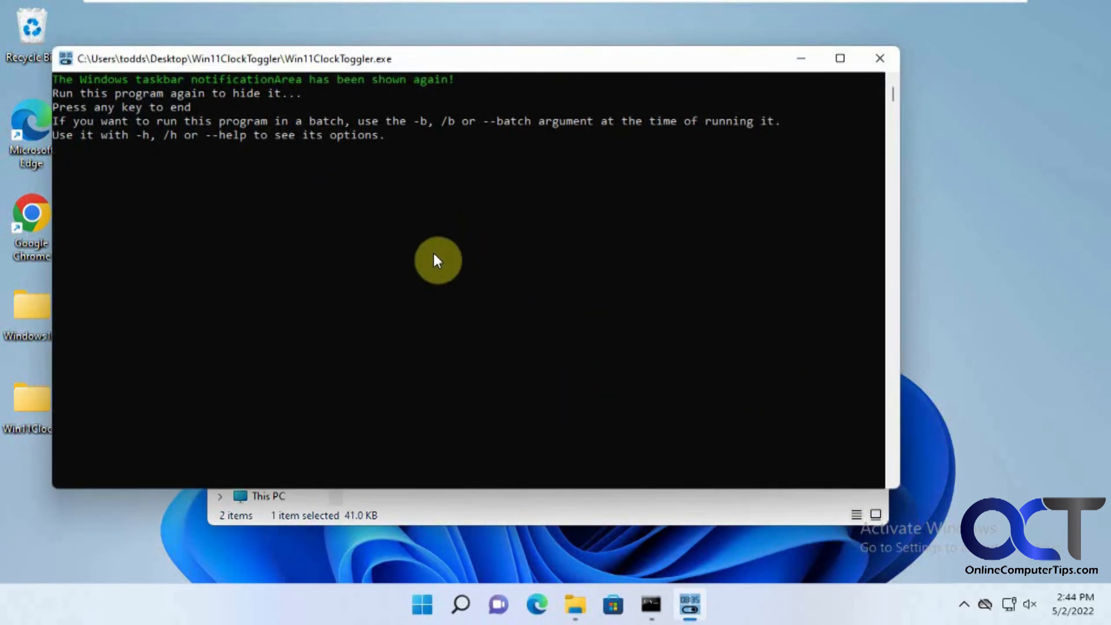